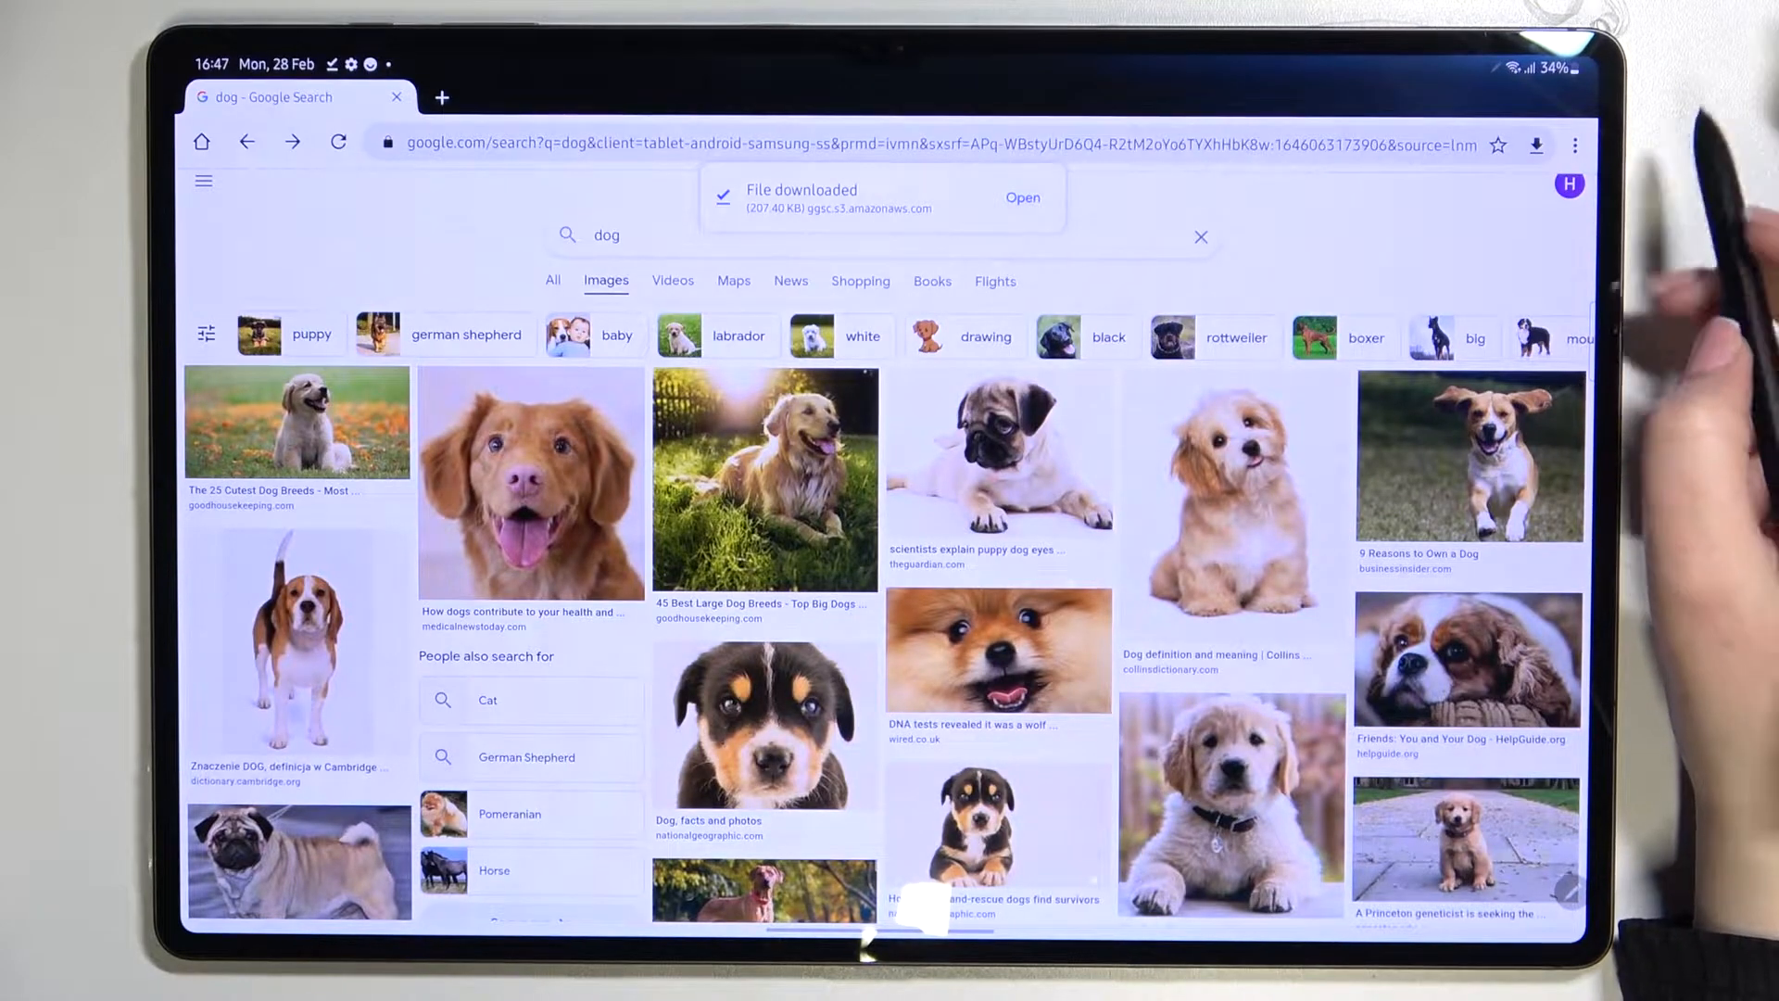
Open Chrome's three-dot menu over the dog image results.
{"action": "left_click", "coordinate": [1576, 145]}
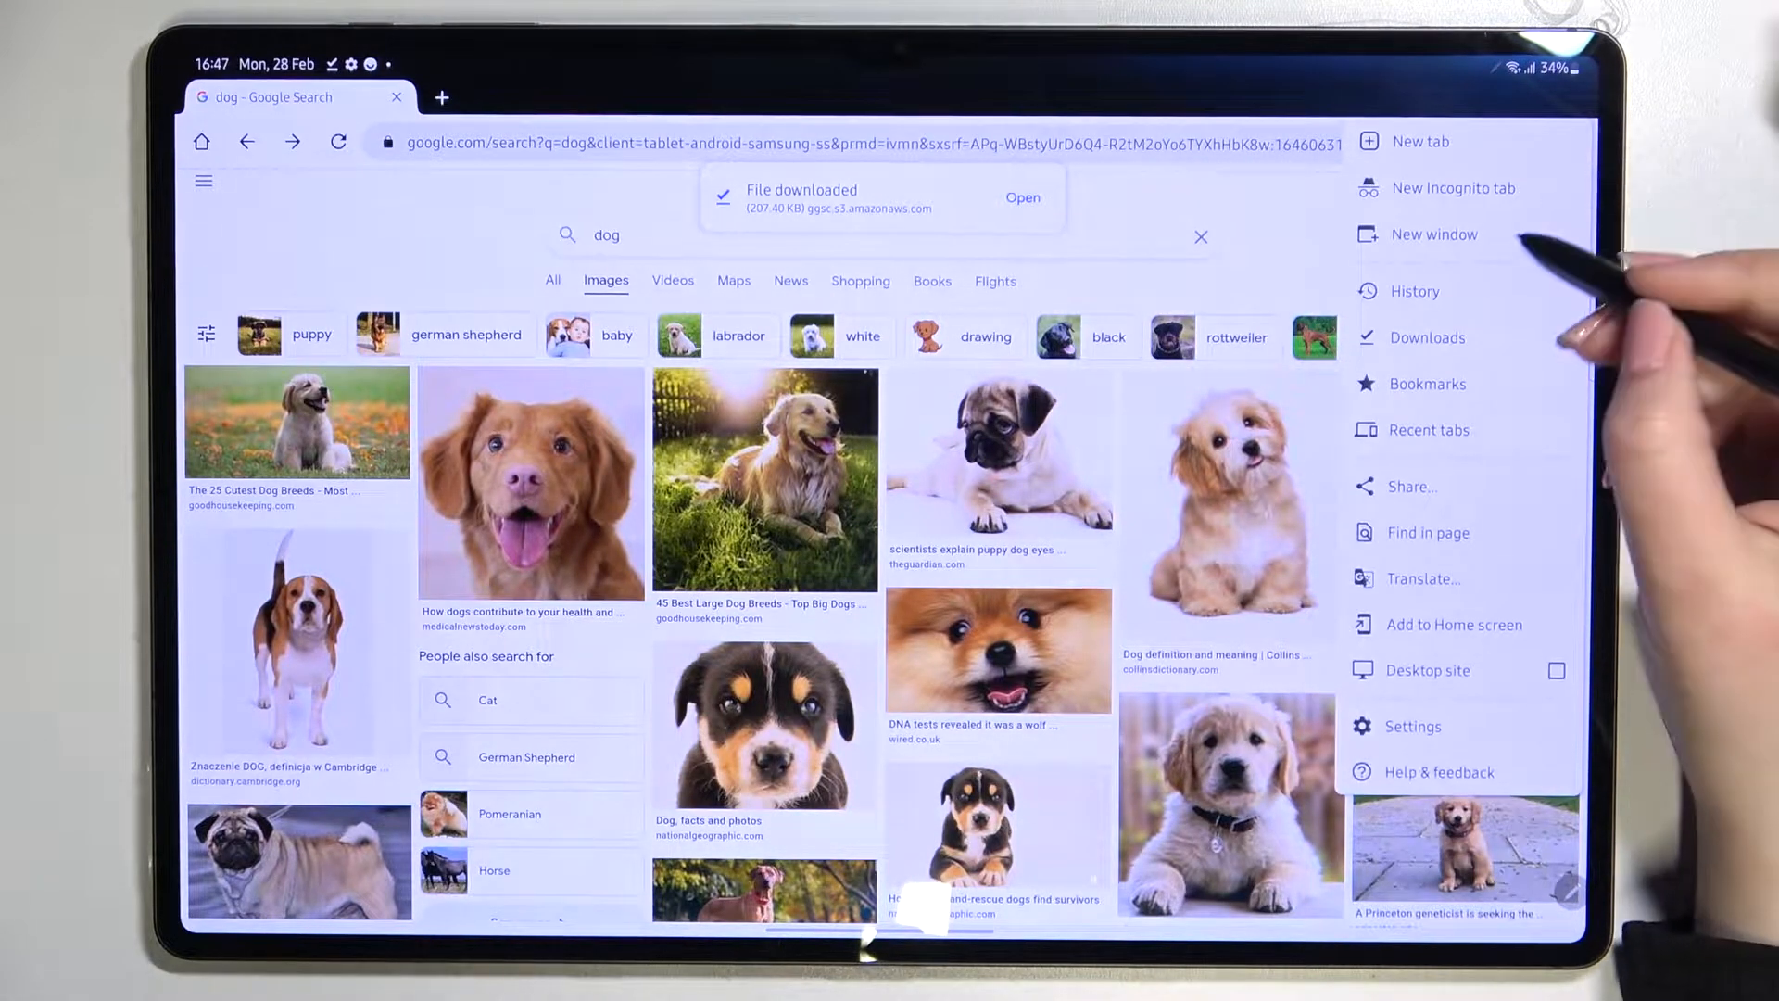
Open History and scroll through the list of today's dog searches and earlier visits.
{"action": "left_click", "coordinate": [1415, 290]}
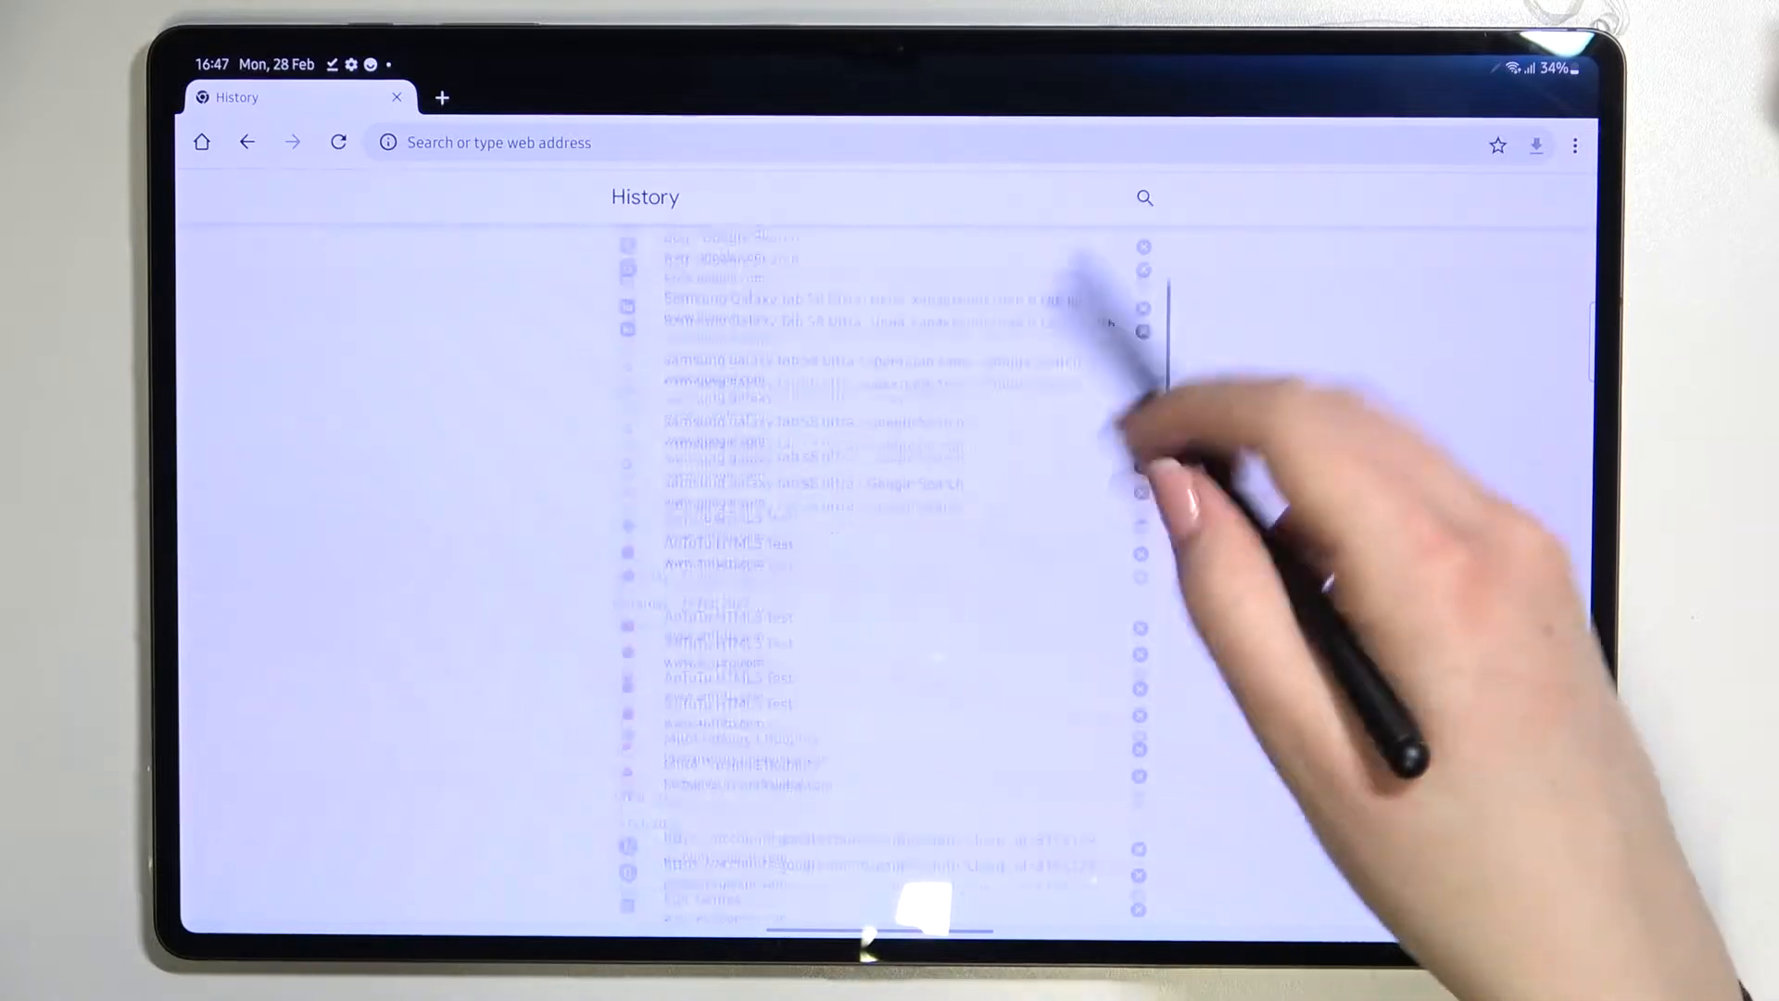
{"action": "scroll", "scroll_direction": "down", "scroll_amount": 3}
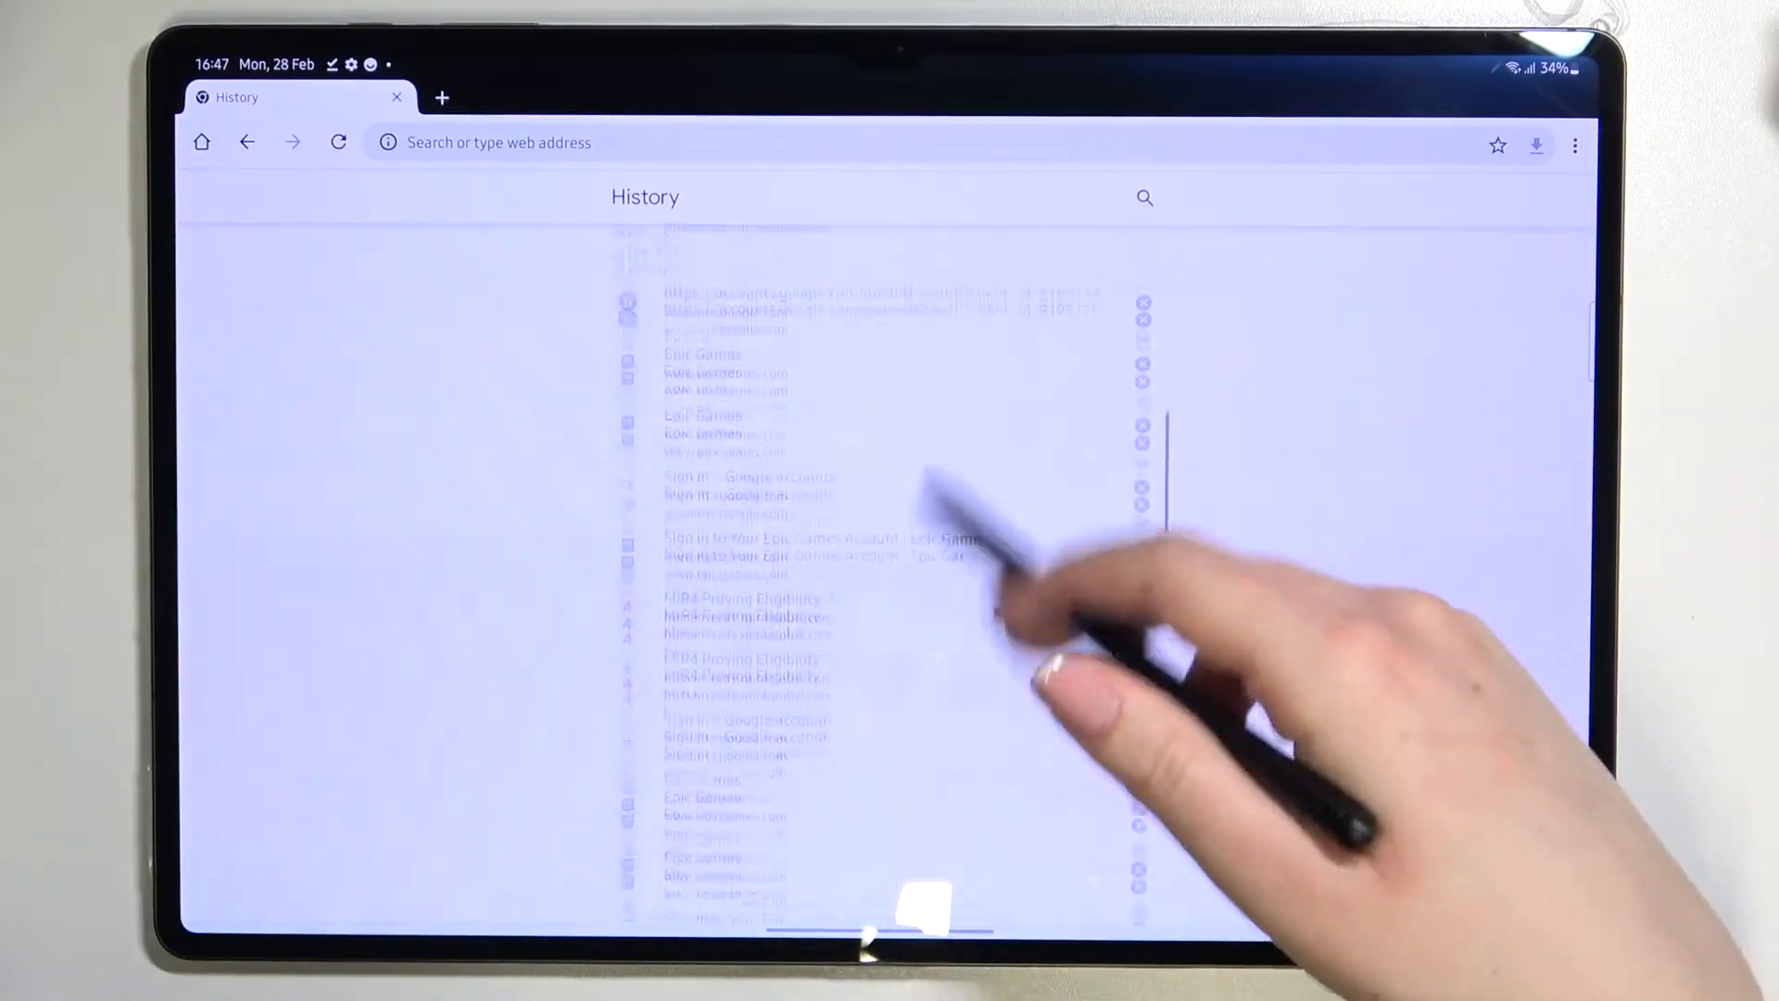
{"action": "scroll", "scroll_direction": "down", "scroll_amount": 3}
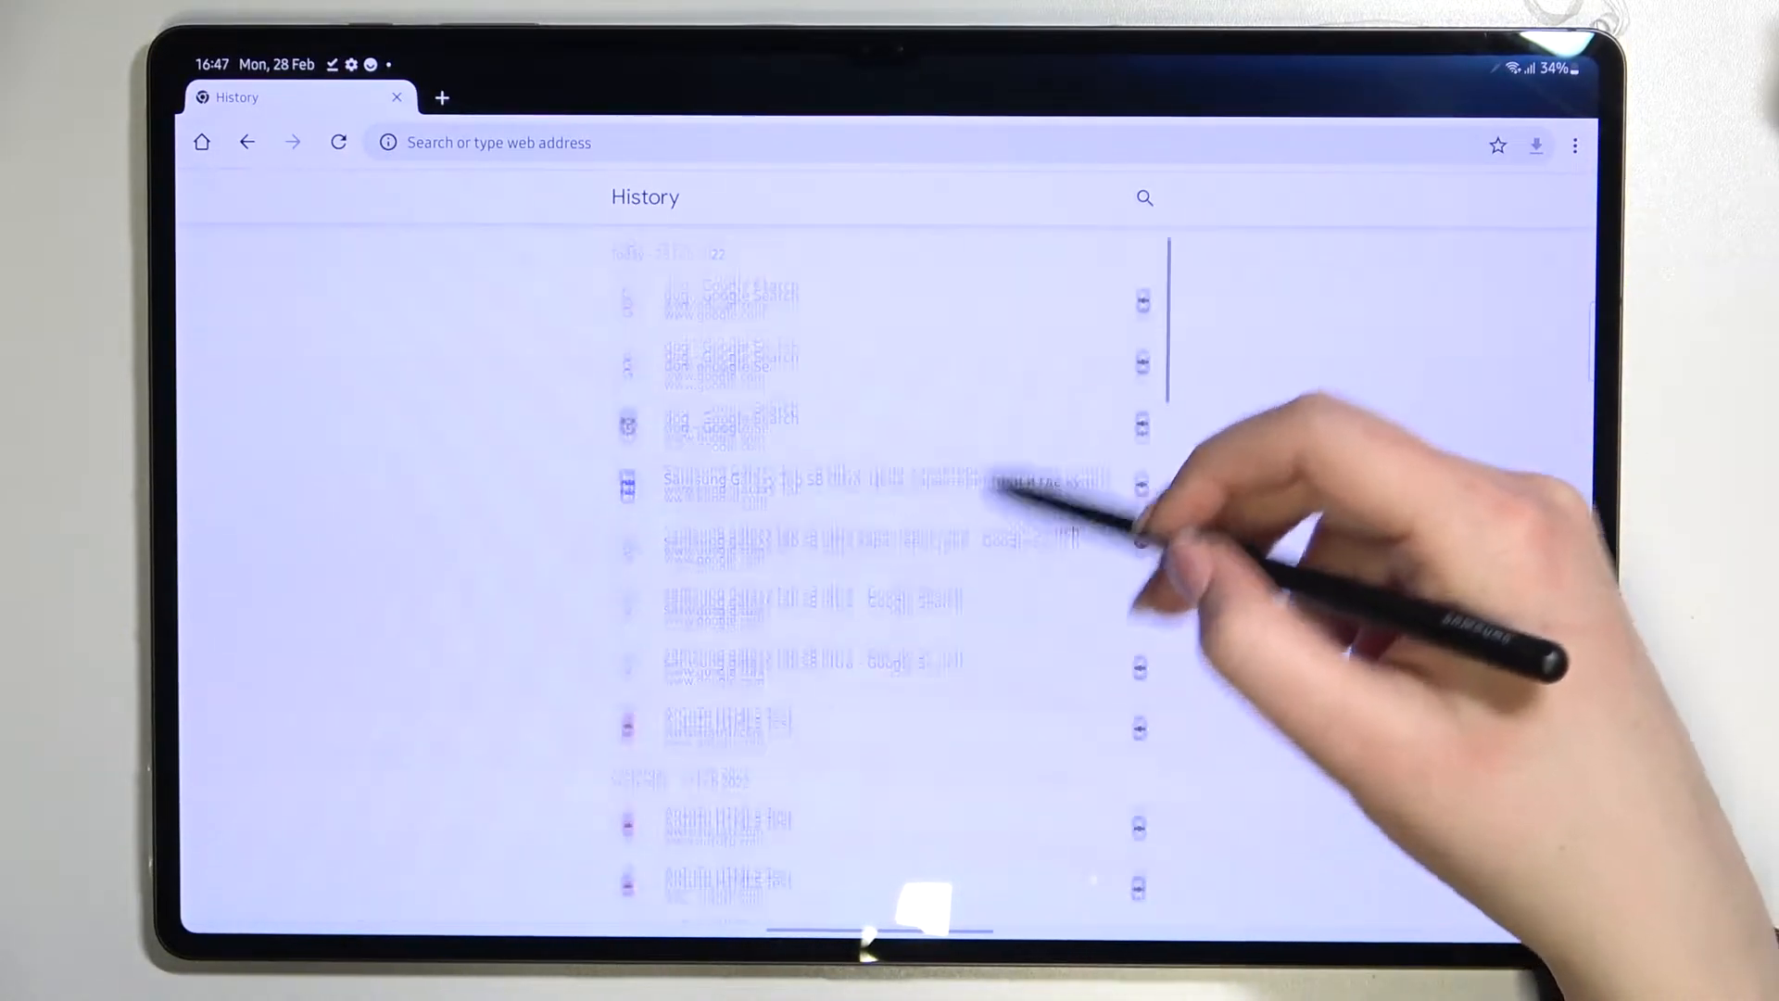
{"action": "scroll", "scroll_direction": "down", "scroll_amount": 3}
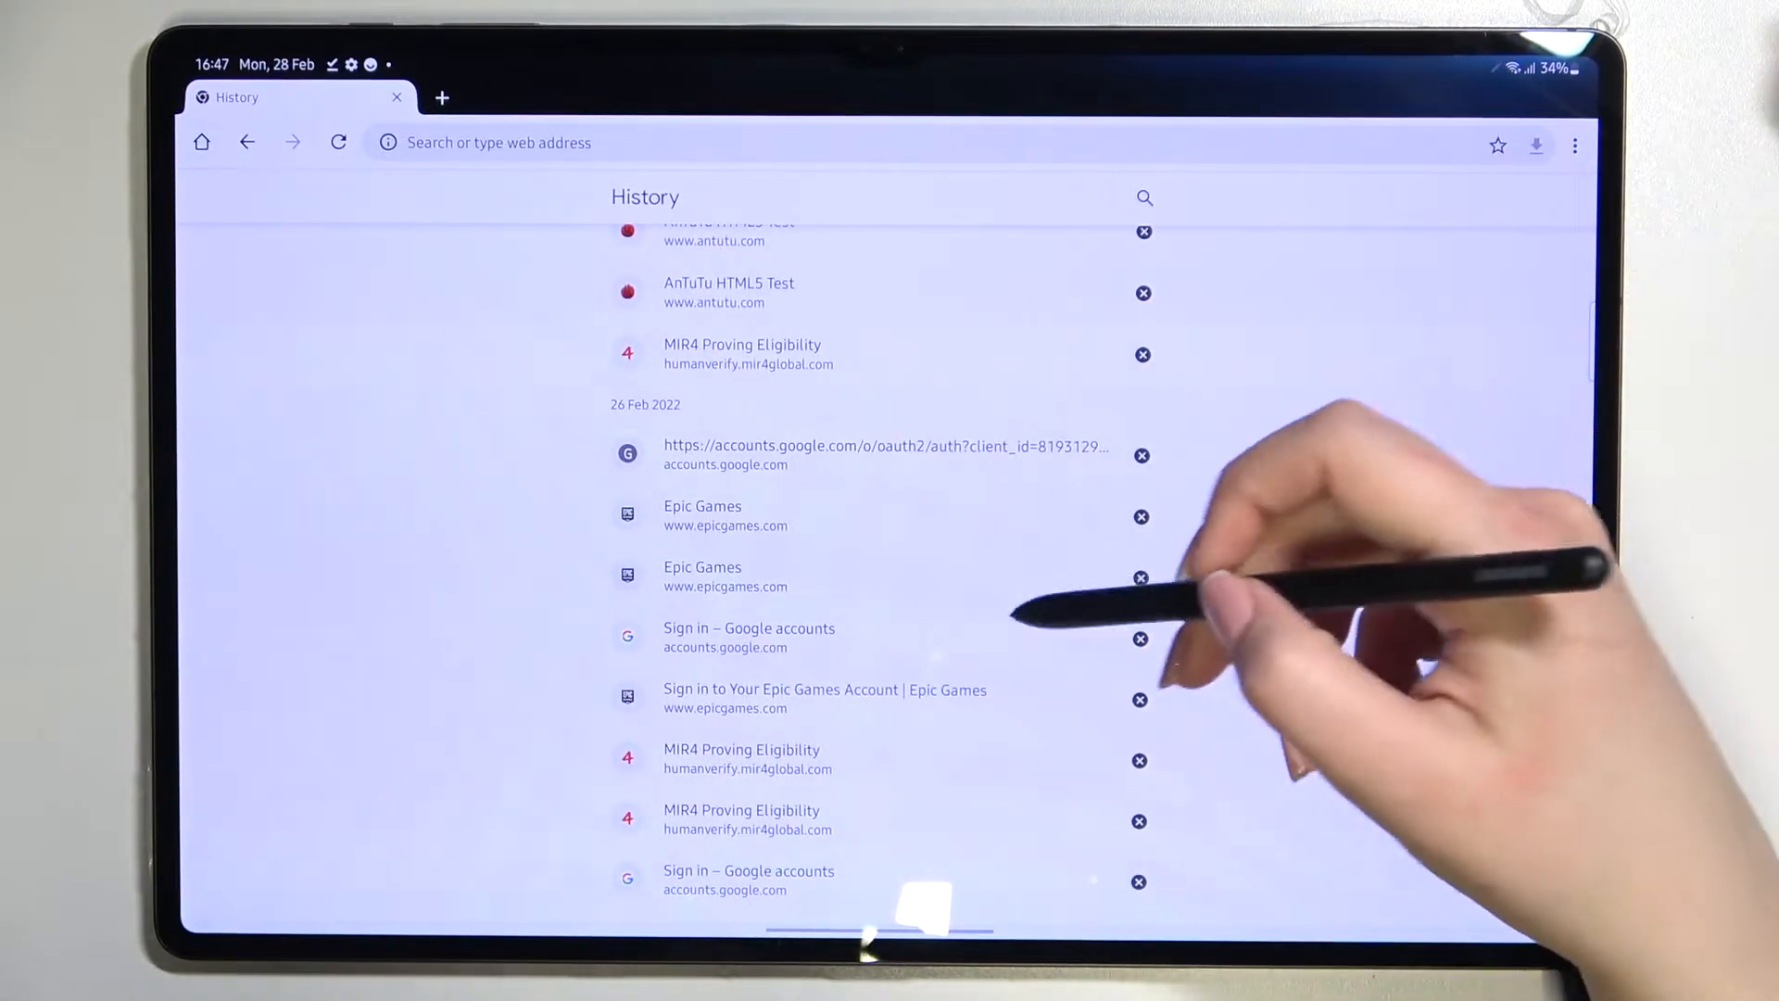
{"action": "scroll", "scroll_direction": "down", "scroll_amount": 3}
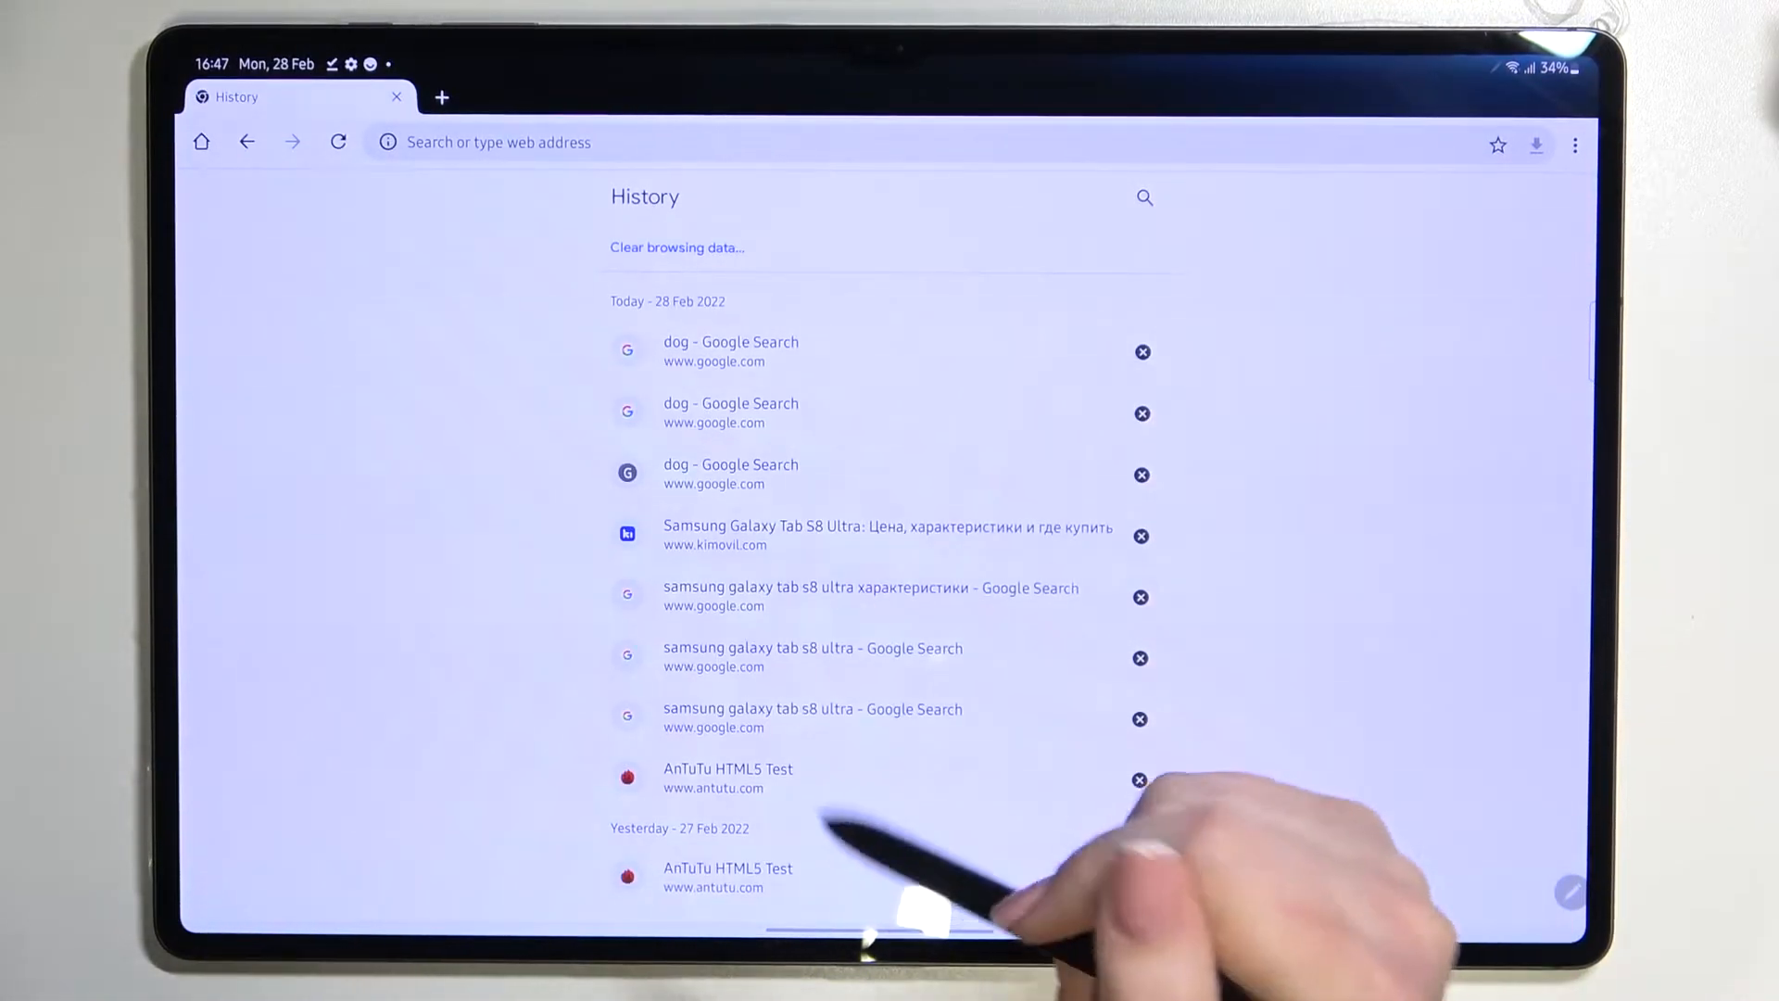
Open 'Clear browsing data...' from the History page.
{"action": "left_click", "coordinate": [675, 247]}
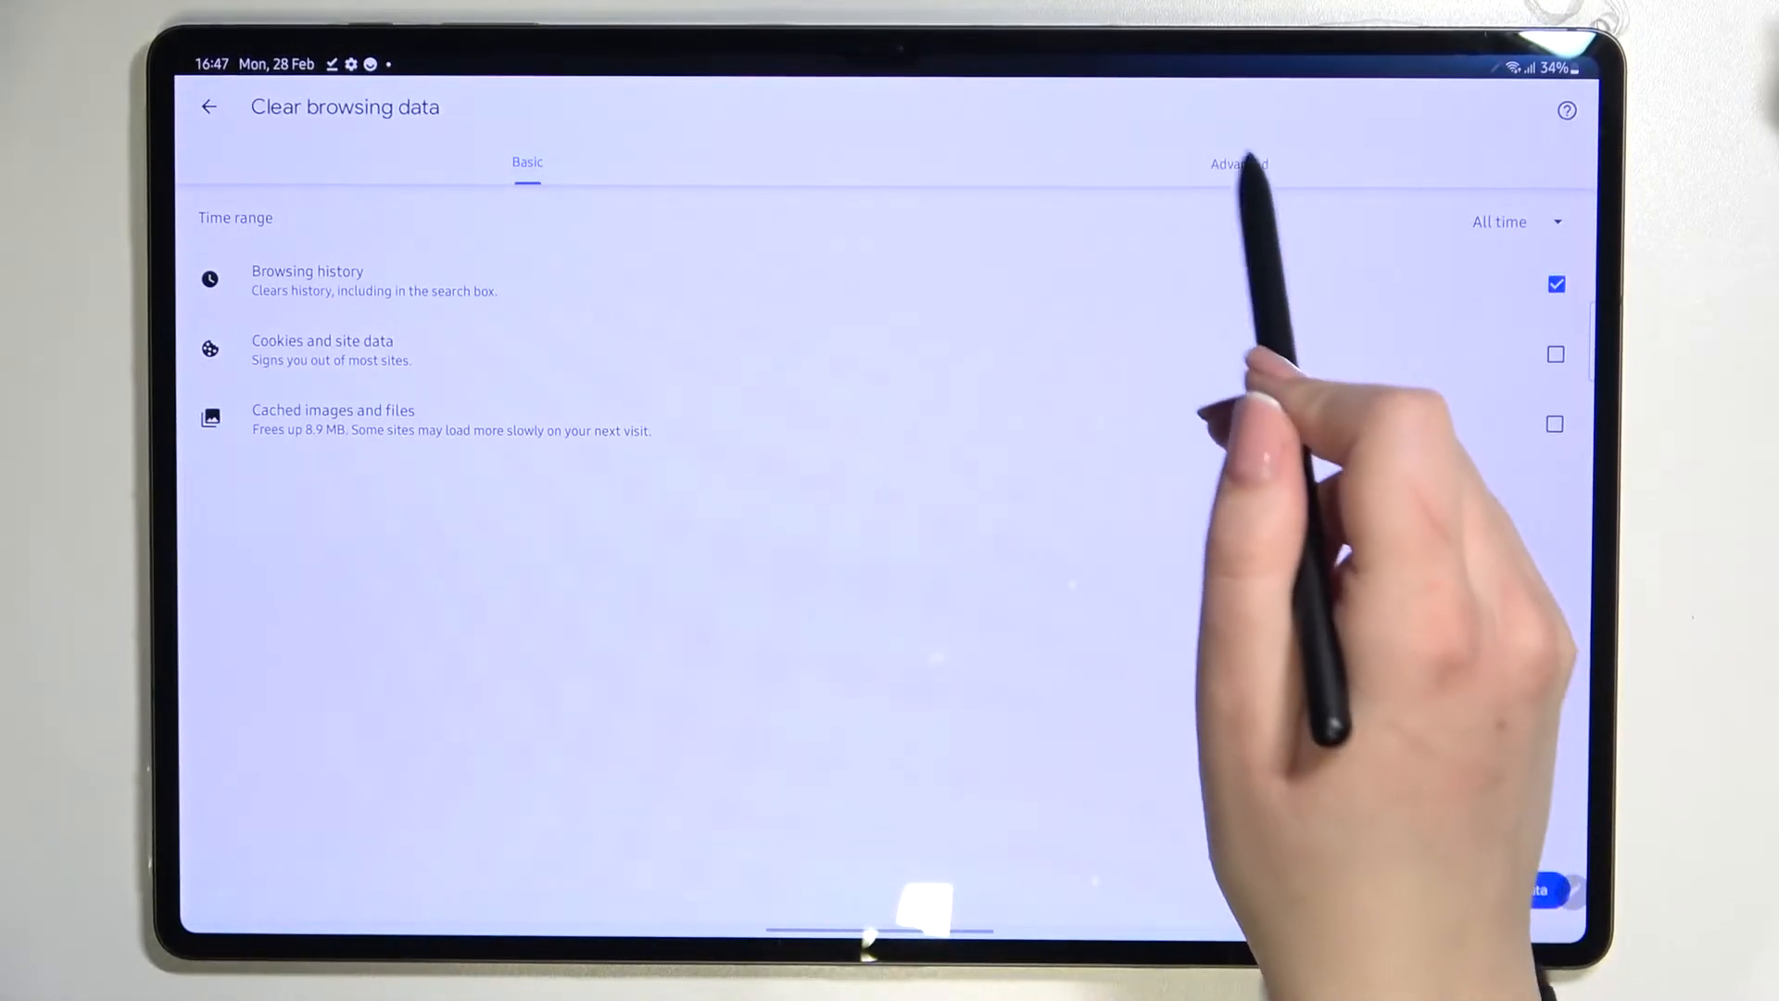
On the Advanced tab, set the time range to Last 4 weeks with all six items checked.
{"action": "left_click", "coordinate": [1239, 165]}
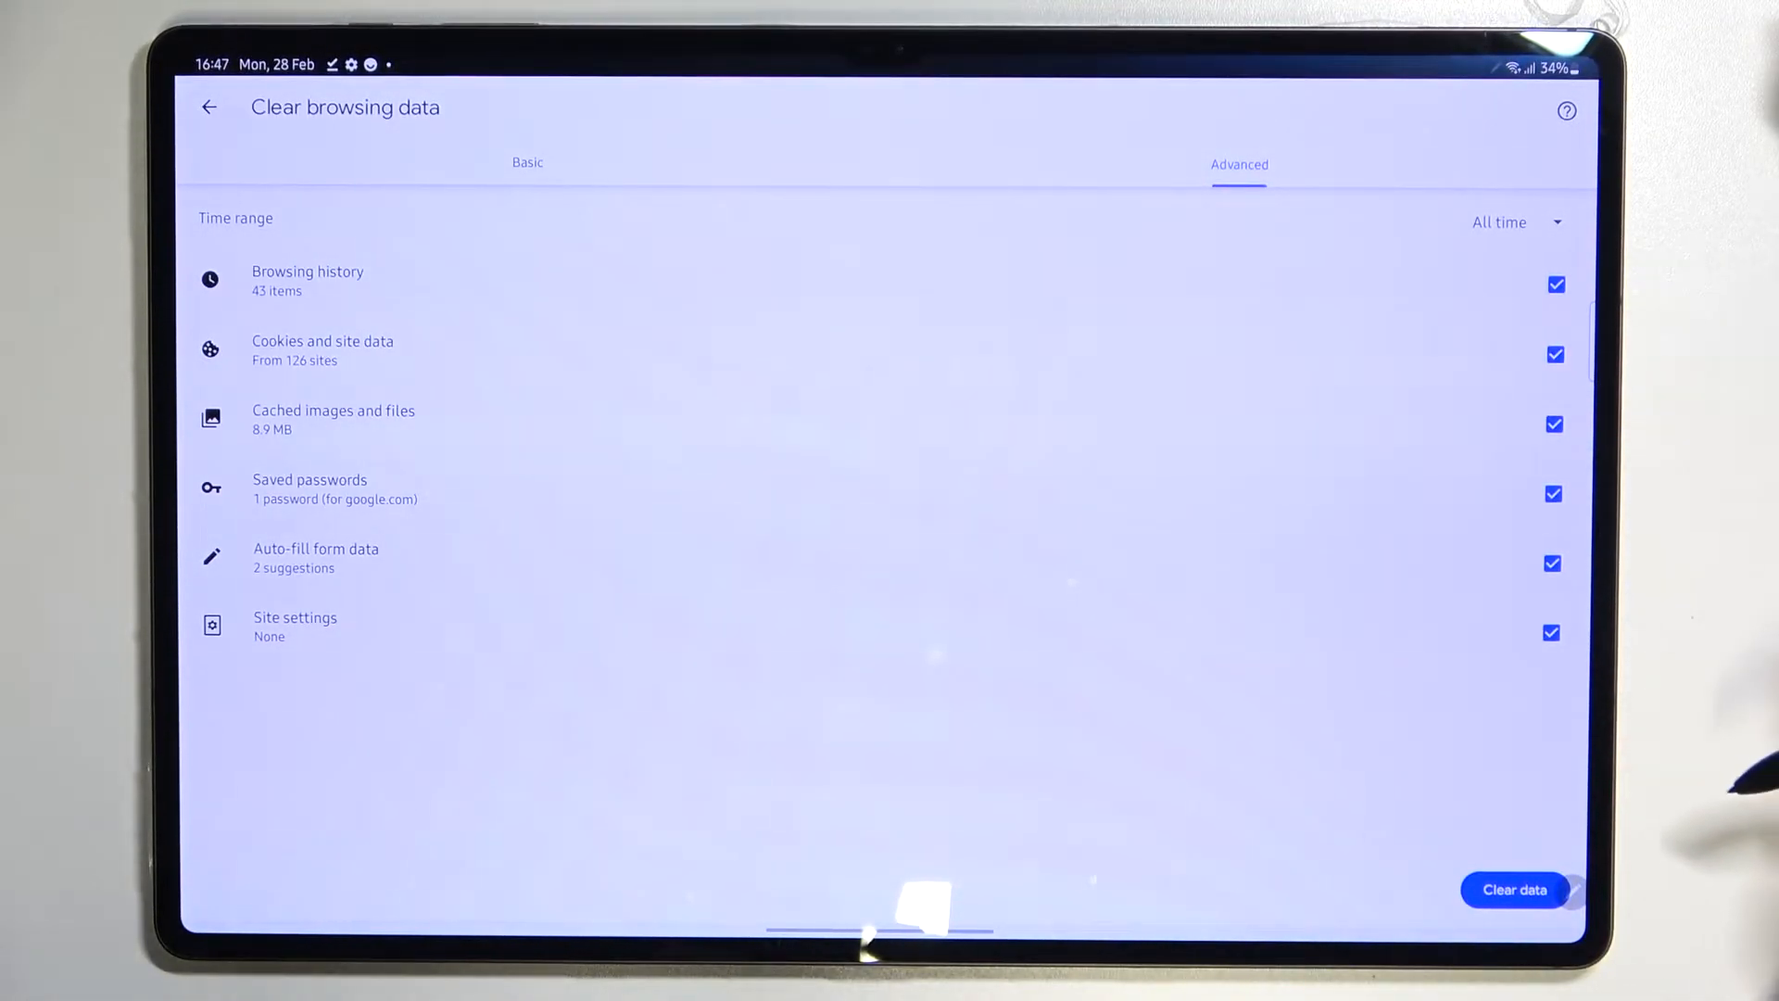
{"action": "left_click", "coordinate": [1512, 222]}
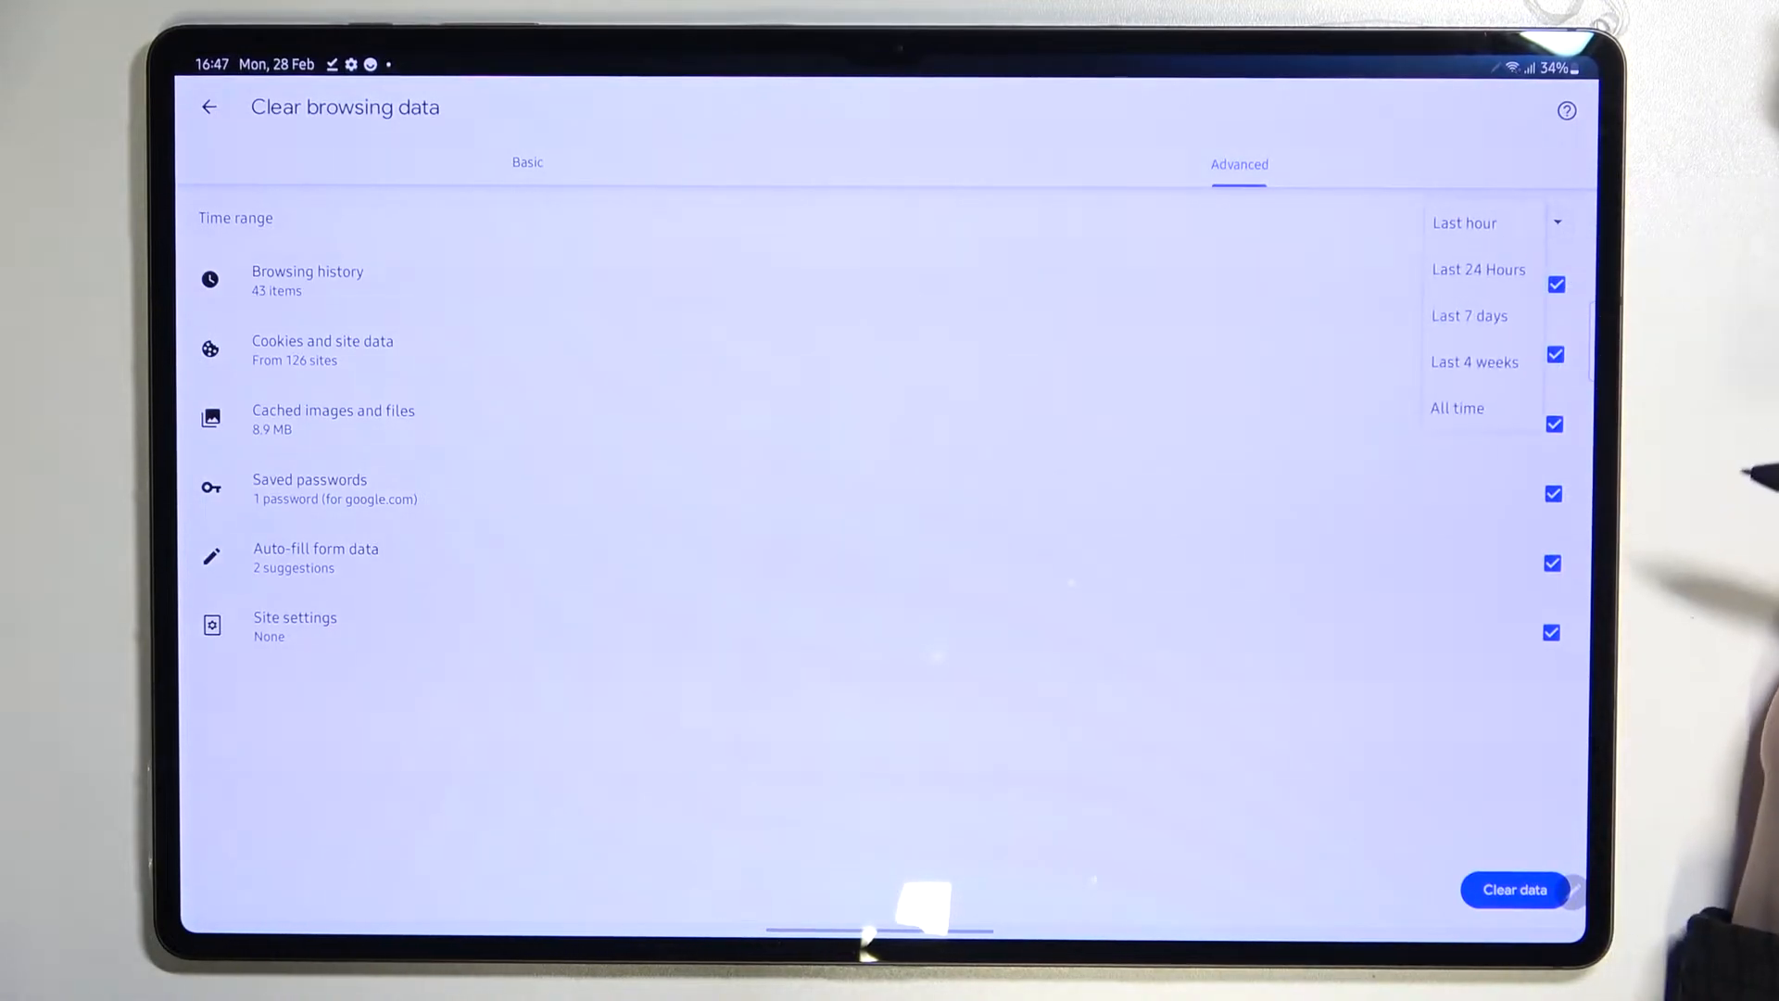
{"action": "left_click", "coordinate": [1474, 360]}
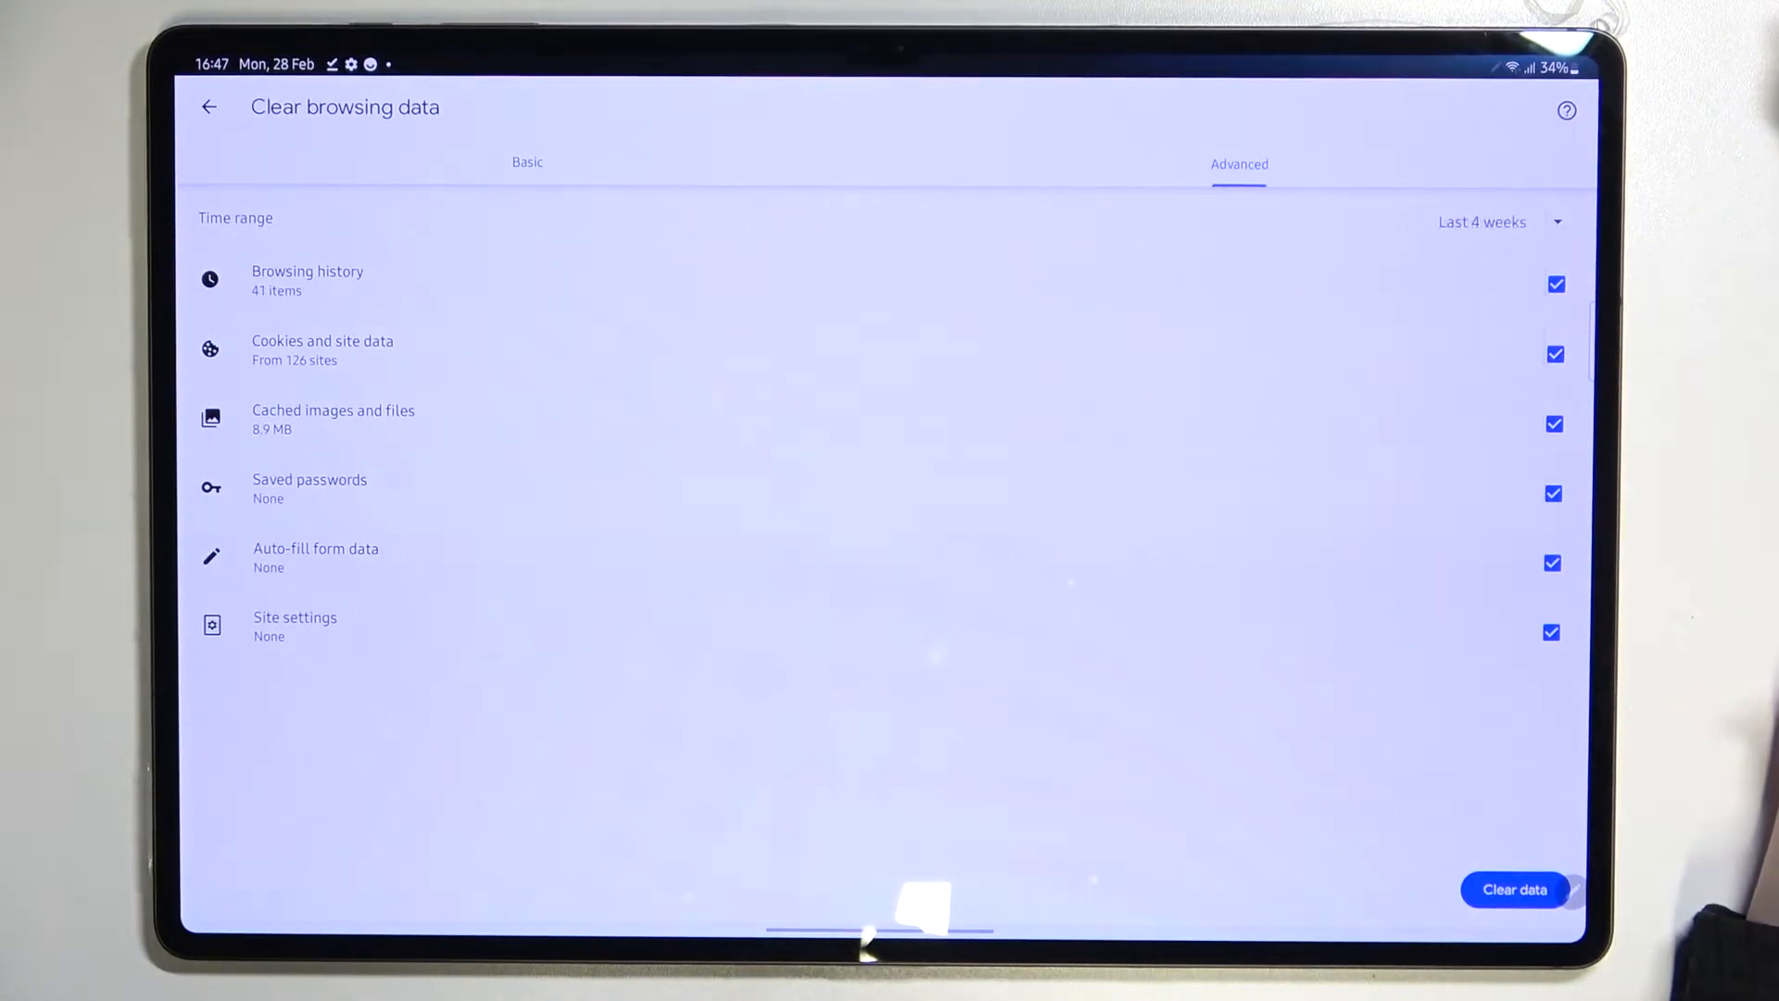